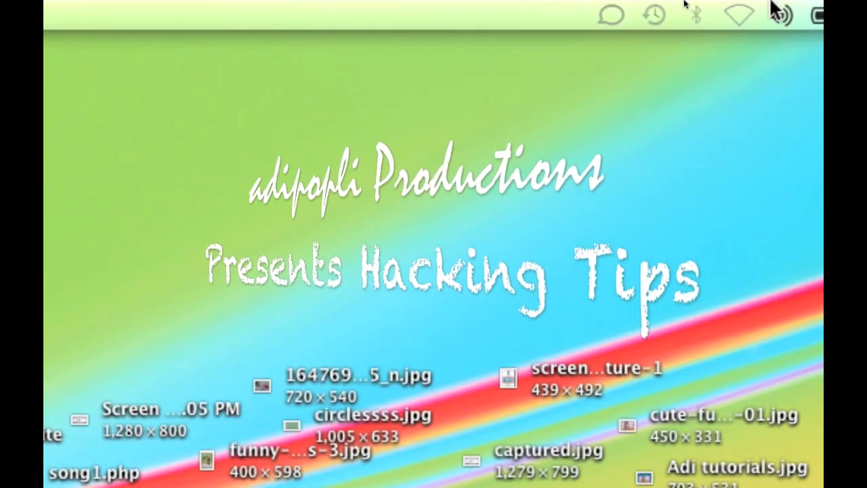
Turn AirPort on from the wireless status menu in the menu bar
click(737, 14)
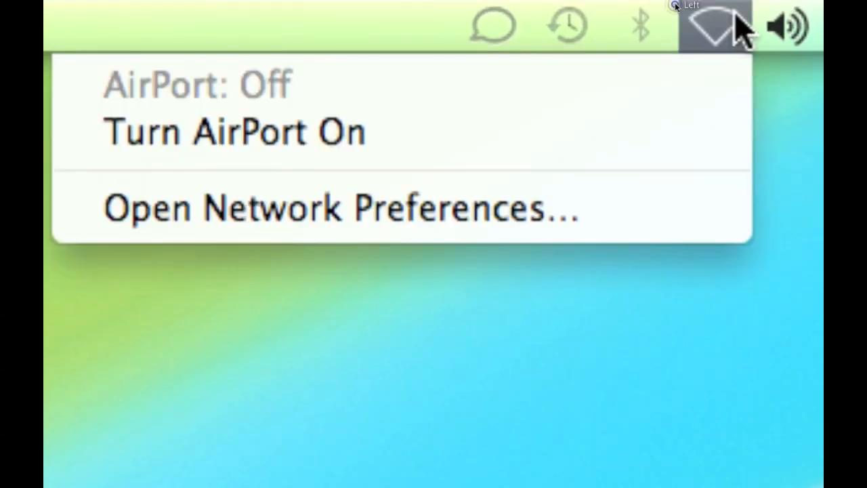
mouse_move(624, 142)
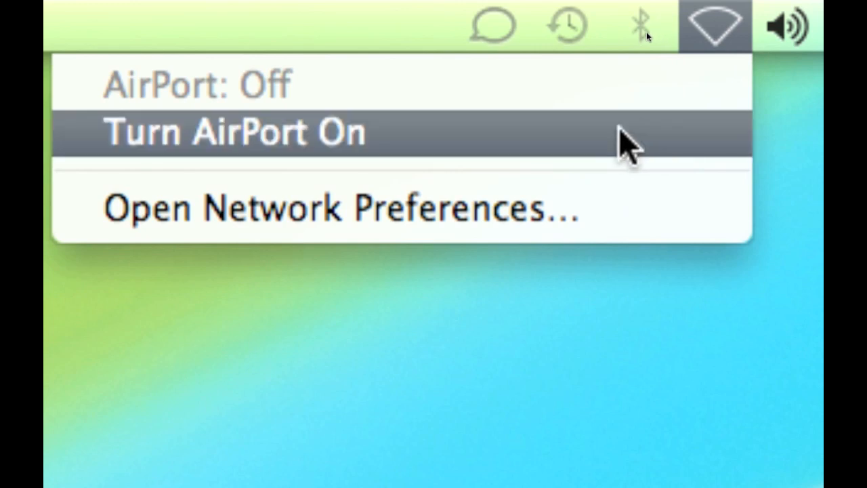
click(237, 130)
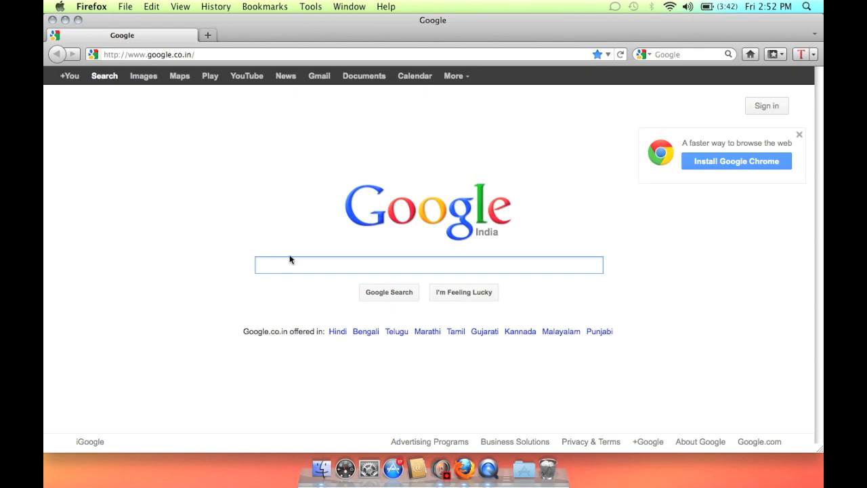
Search Google for 'speed test' and open the Speedtest.net result
text(speed test)
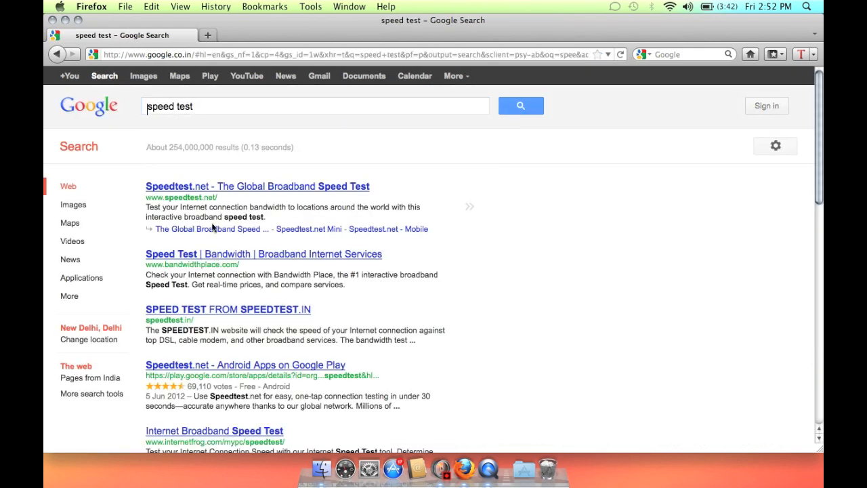
click(259, 186)
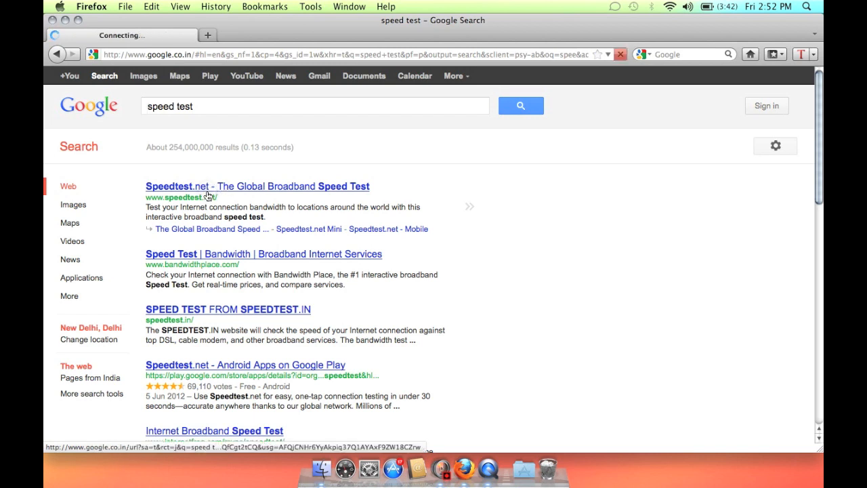
click(254, 186)
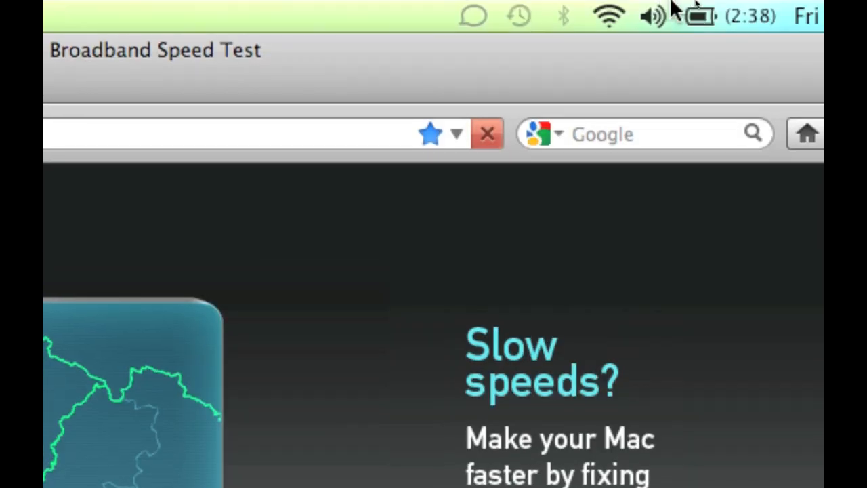
Open the menu bar Wi‑Fi menu to view available wireless networks
click(606, 17)
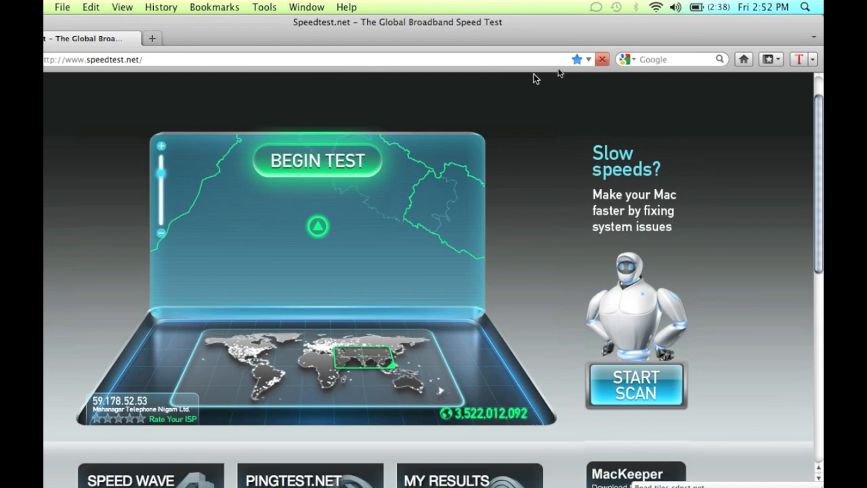
Reload Speedtest.net and scroll down to check the detected ISP, Airtel
click(95, 59)
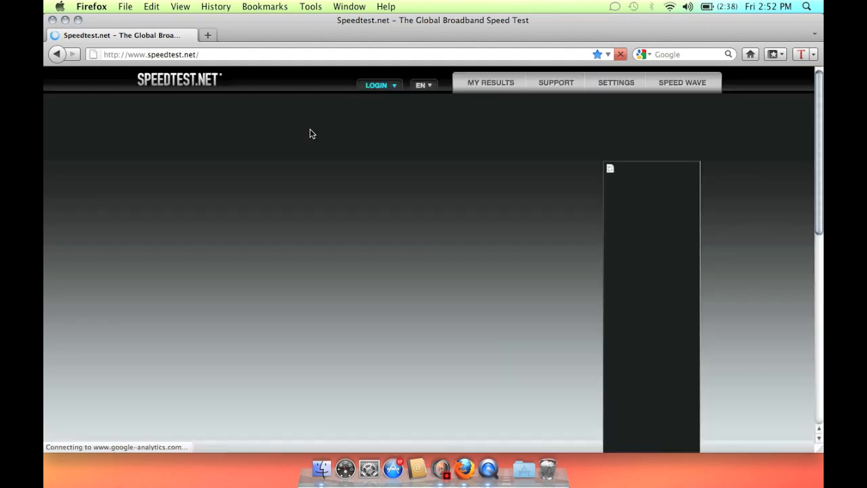
mouse_move(195, 359)
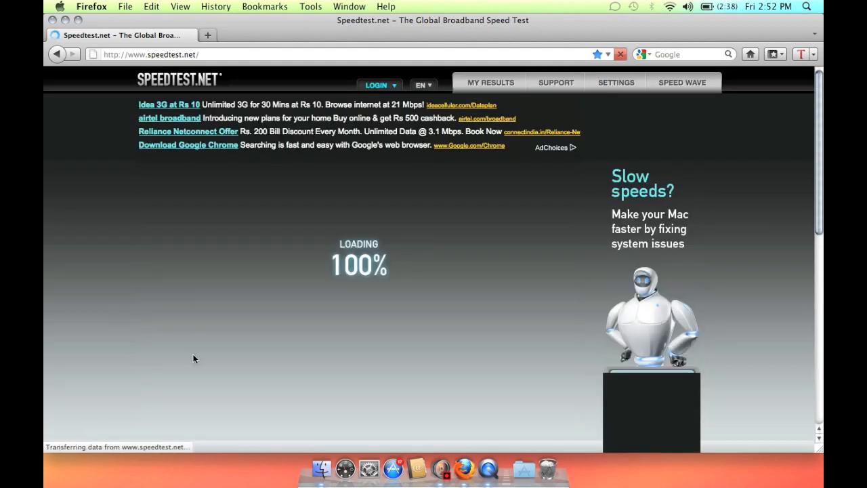
scroll(down, 3)
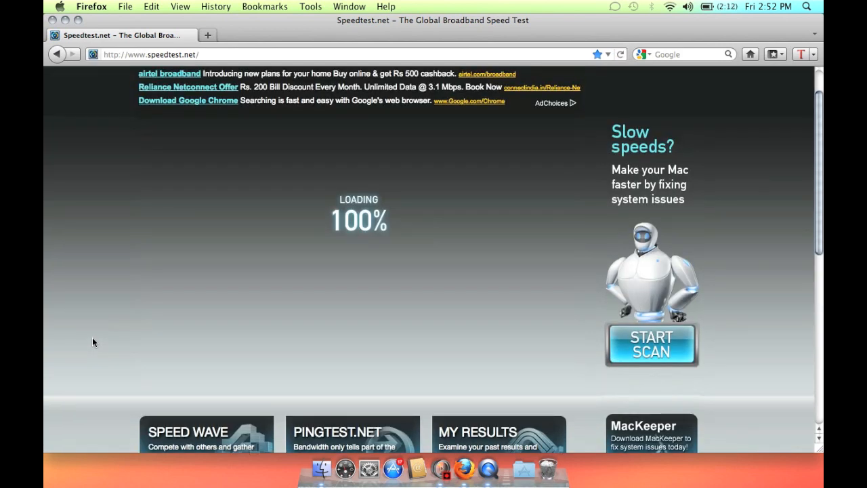
scroll(down, 3)
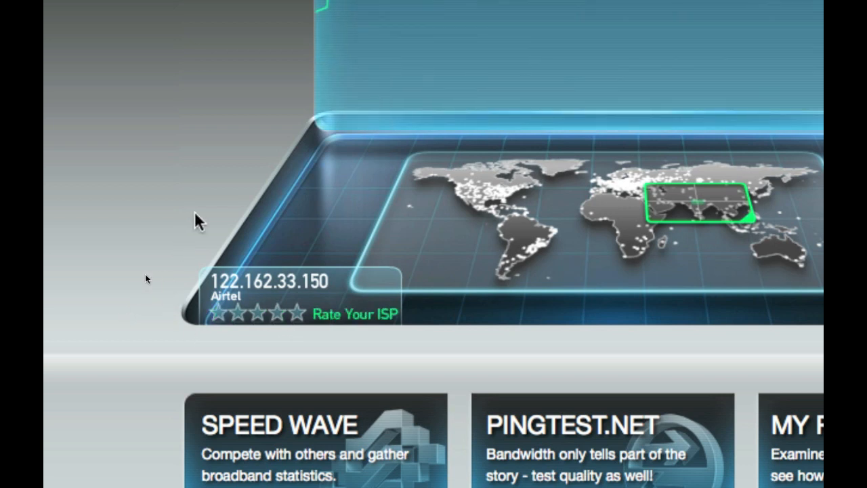
mouse_move(160, 262)
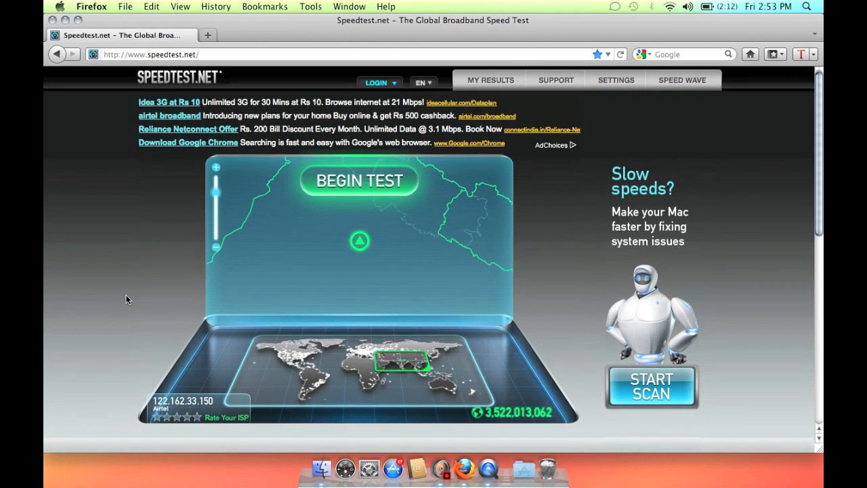
scroll(down, 3)
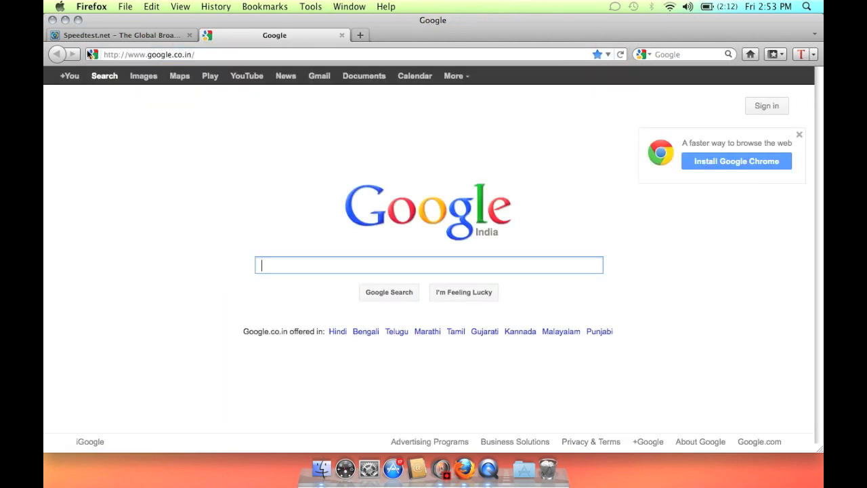
Follow Google's YouTube link and scroll the YouTube homepage
click(246, 75)
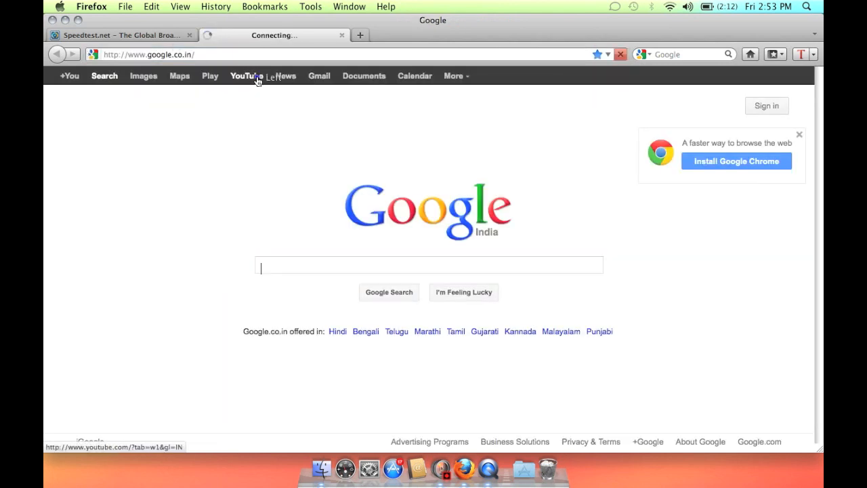
click(243, 75)
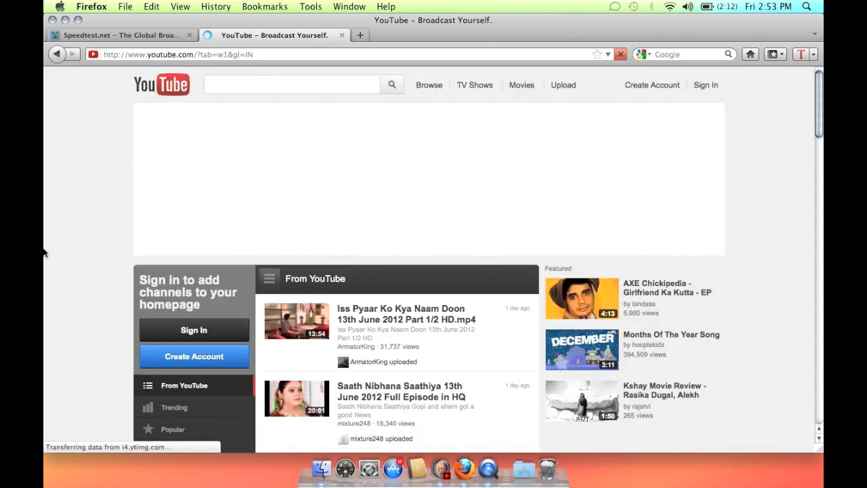
scroll(down, 3)
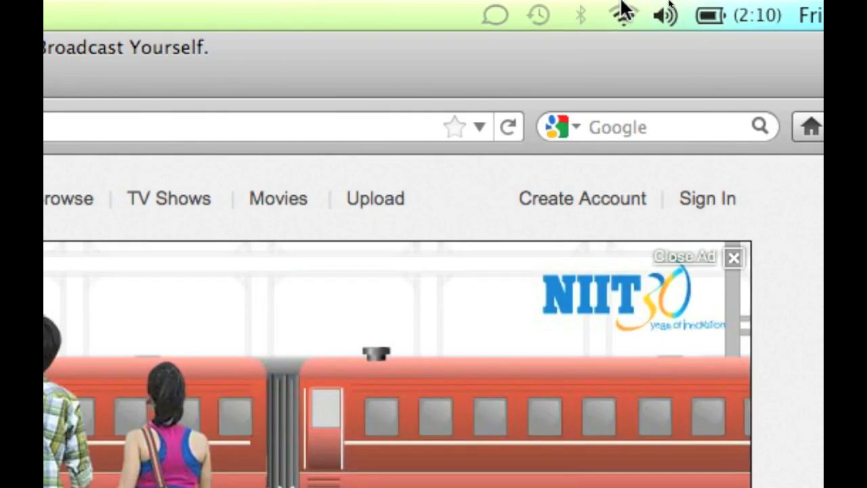
Select TV Shows in the YouTube header navigation
click(615, 18)
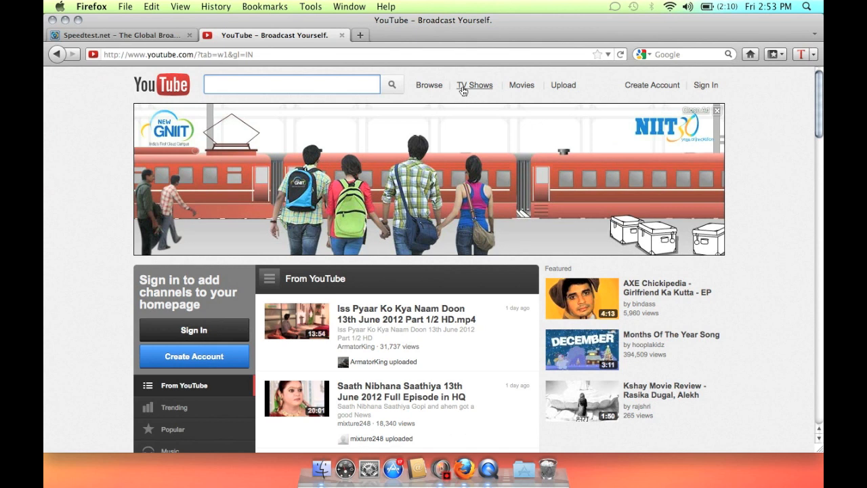
click(475, 85)
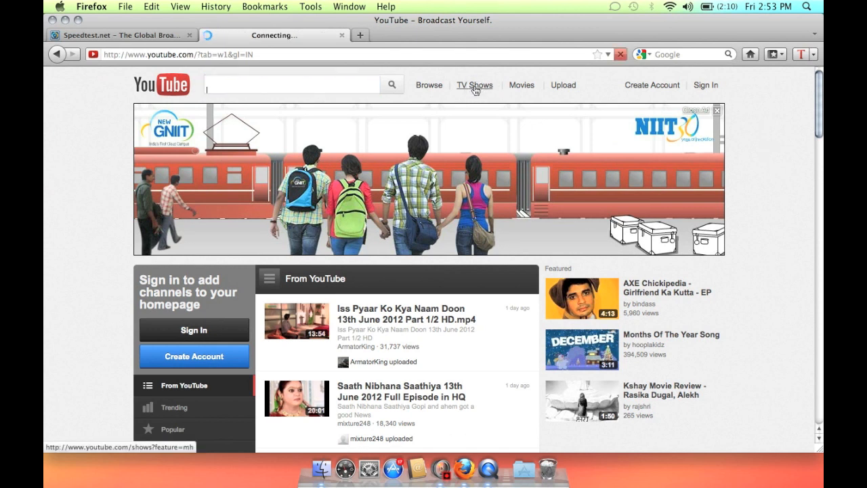
click(475, 84)
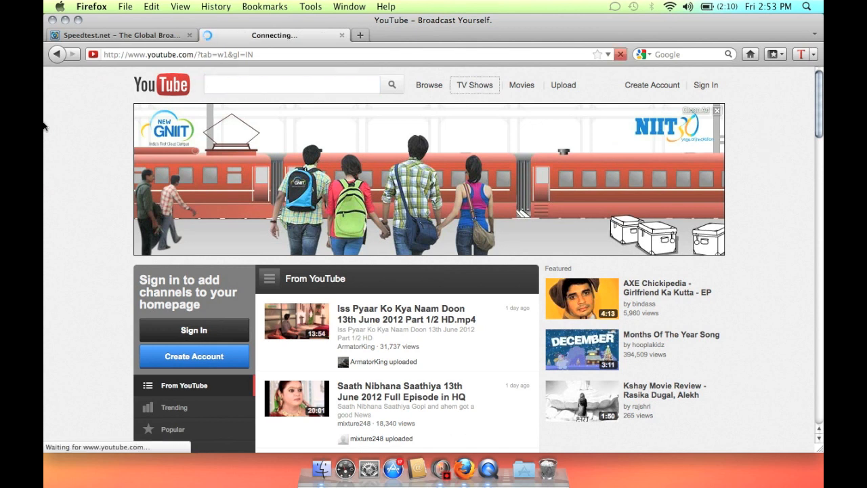